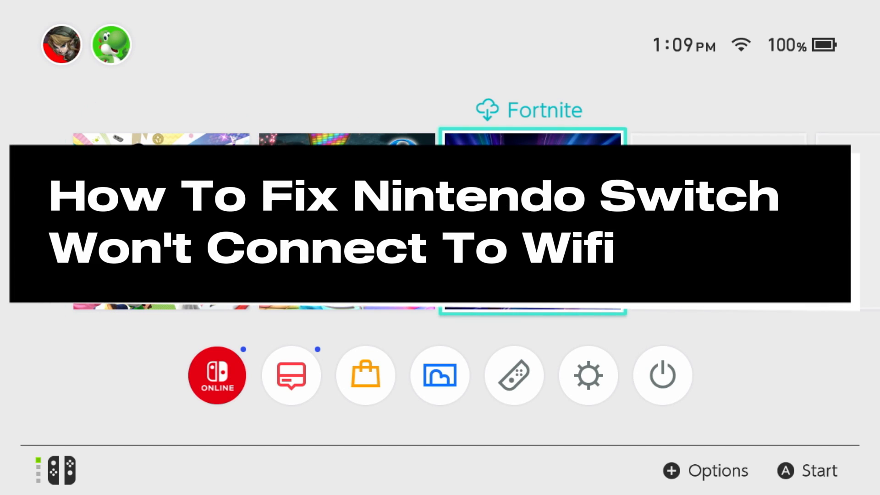
# Browse the HOME Menu, then bring up and dismiss the power options without sleeping.
pyautogui.hscroll(-3)
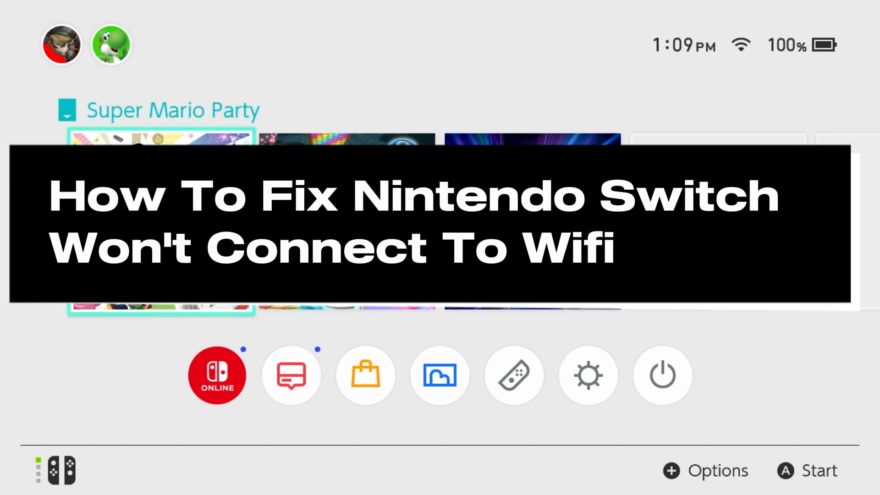
pyautogui.hscroll(3)
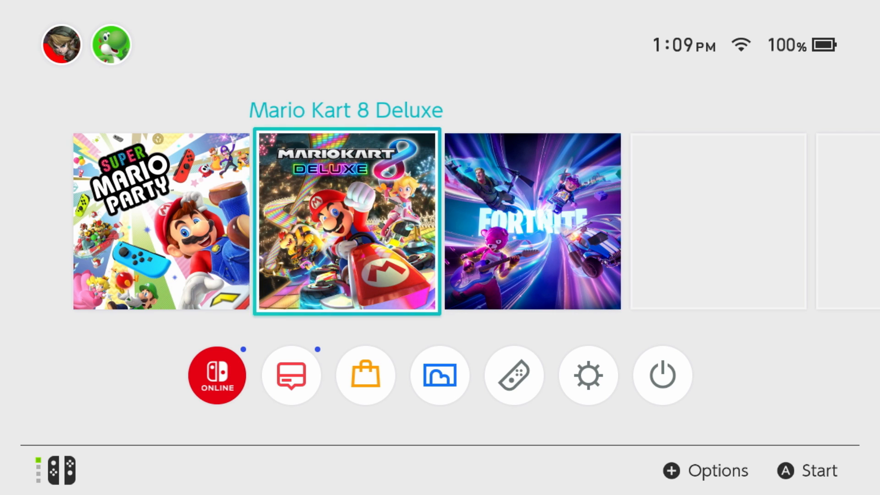
pyautogui.click(661, 375)
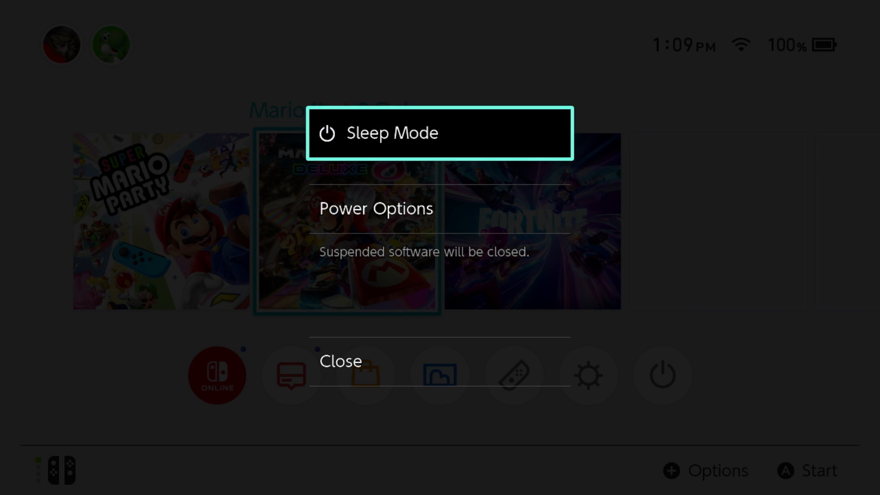
pyautogui.click(375, 207)
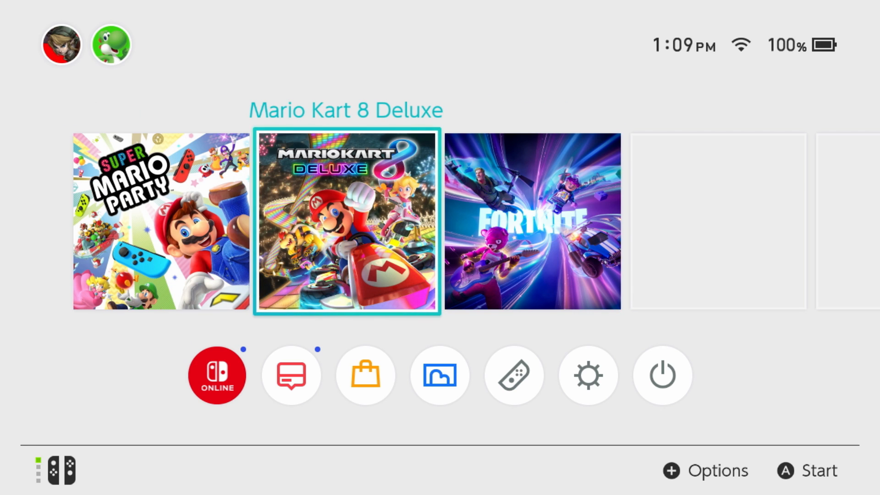
# Open System Settings from the HOME Menu and reach the saved CTWifi network's options.
pyautogui.click(513, 375)
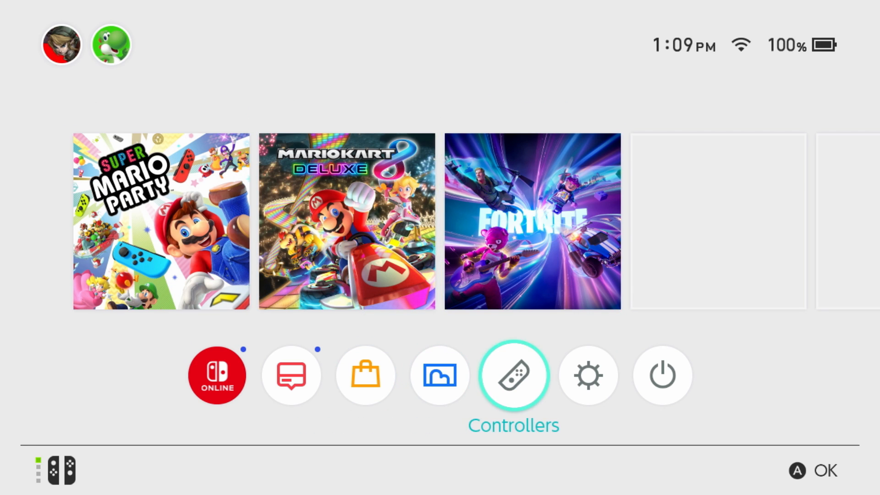
pyautogui.click(587, 375)
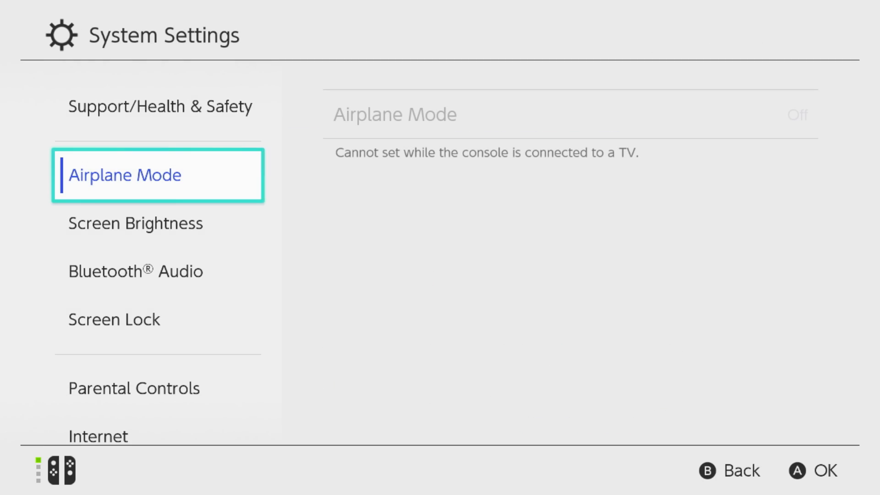
pyautogui.scroll(-3)
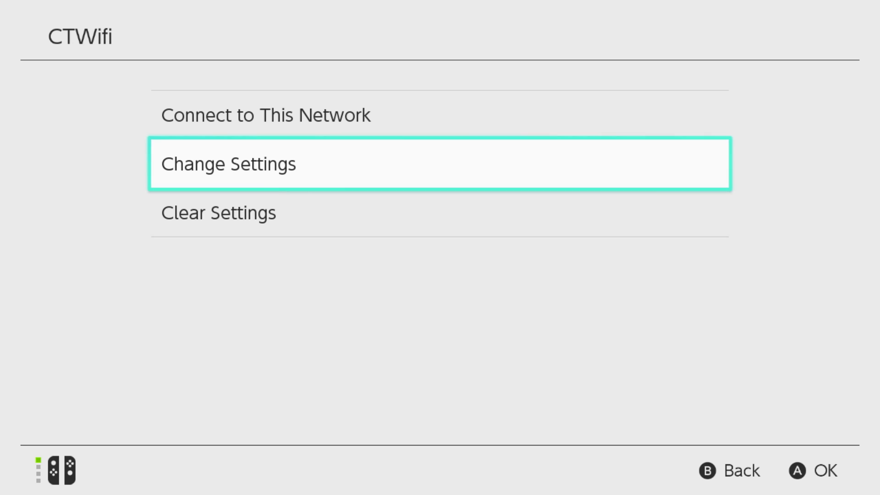
# Open CTWifi's Change Settings screen, showing manual DNS 001.001.001.001 and 008.008.004.004.
pyautogui.press('Down')
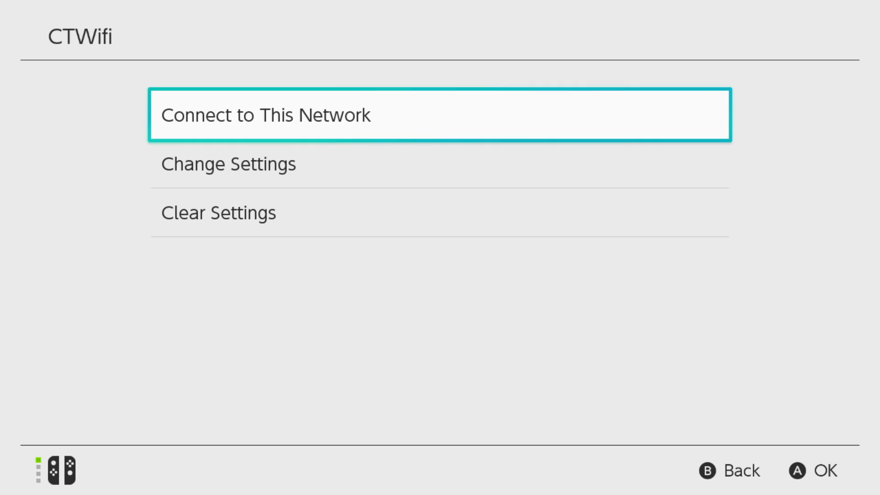
pyautogui.click(227, 163)
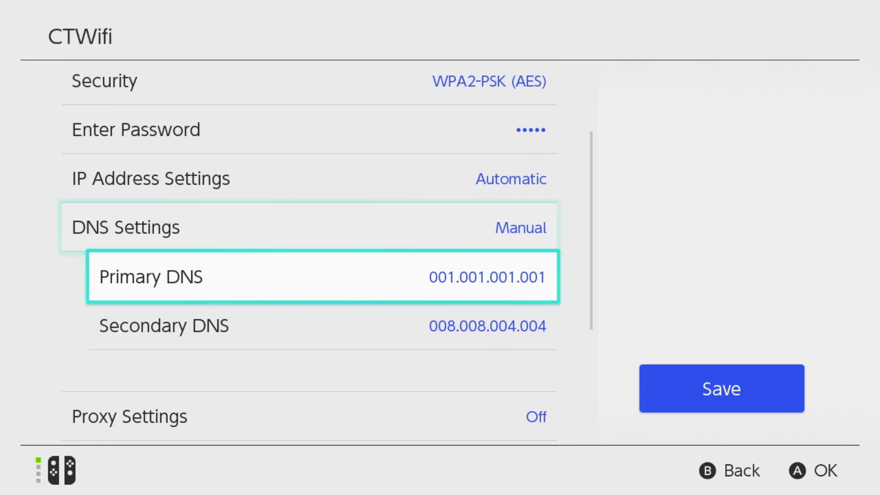
# Clear and retype CTWifi's primary DNS as 1.1.1.1, confirming it.
pyautogui.click(323, 276)
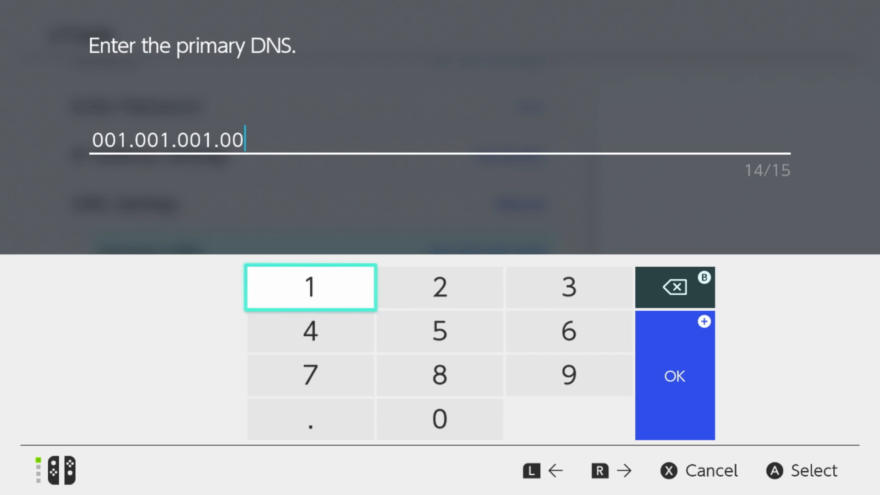
pyautogui.click(676, 287)
pyautogui.write('1.')
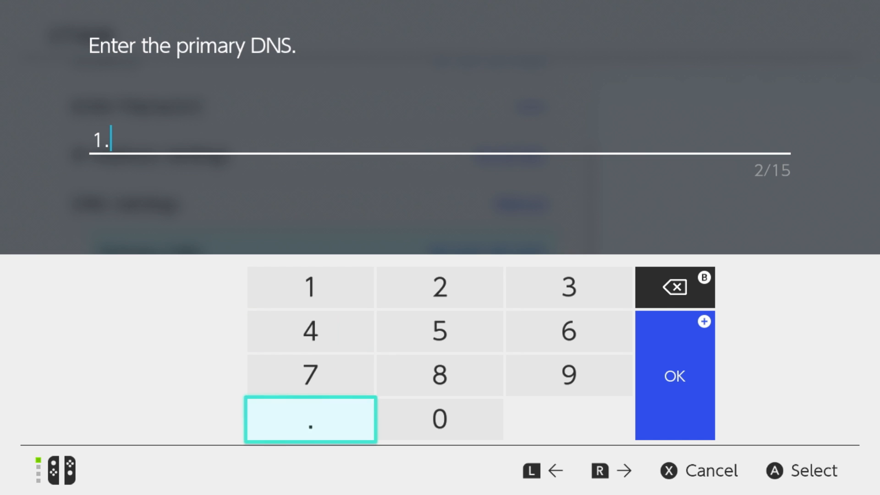
pyautogui.click(310, 287)
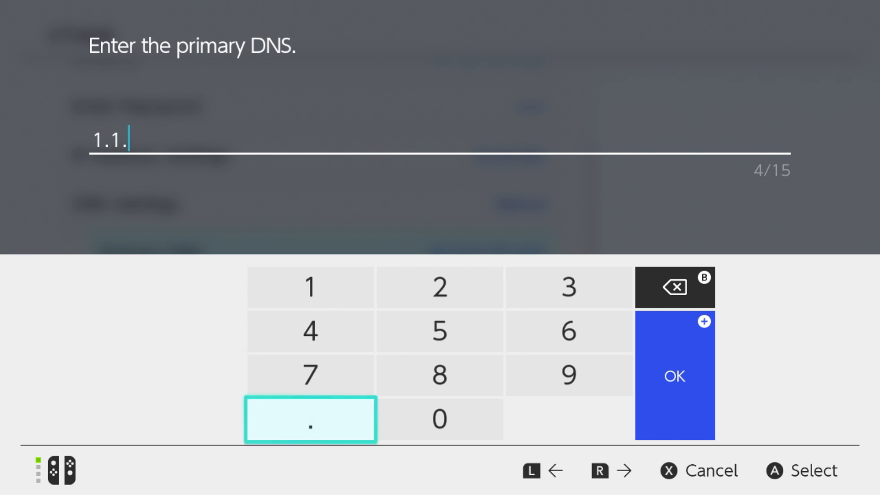
pyautogui.click(310, 287)
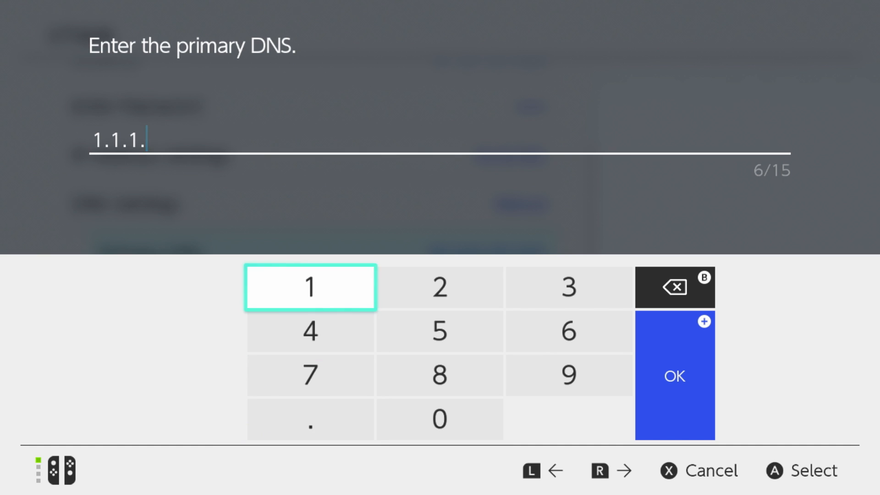
pyautogui.click(675, 375)
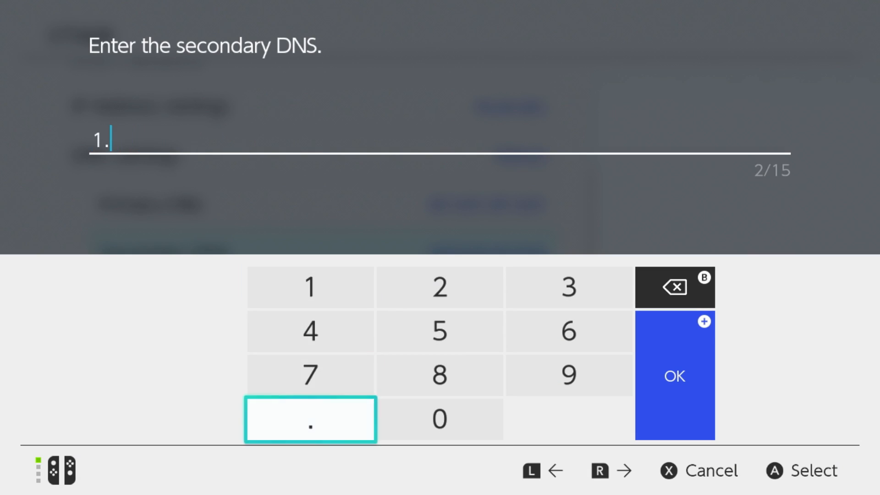
# Enter 1.0.0.1 as CTWifi's secondary DNS and confirm it.
pyautogui.click(440, 419)
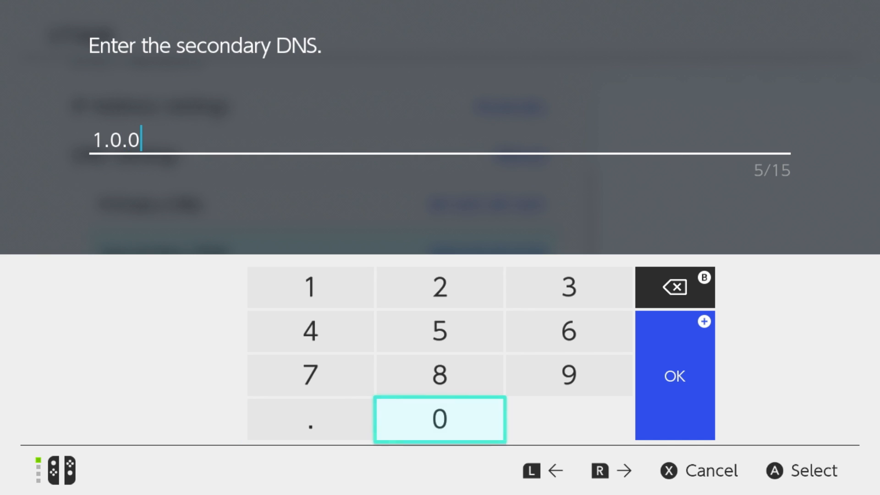
pyautogui.click(674, 376)
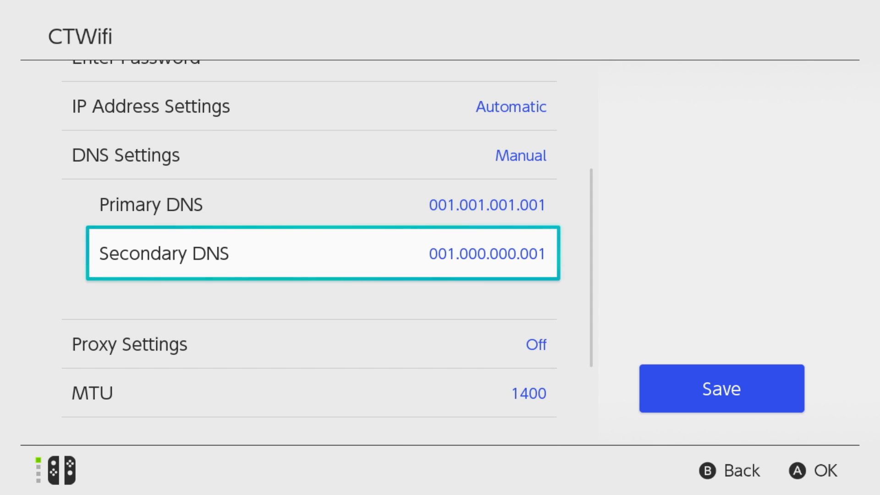
# Save CTWifi's DNS changes and connect to the network, acknowledging the success message.
pyautogui.click(721, 388)
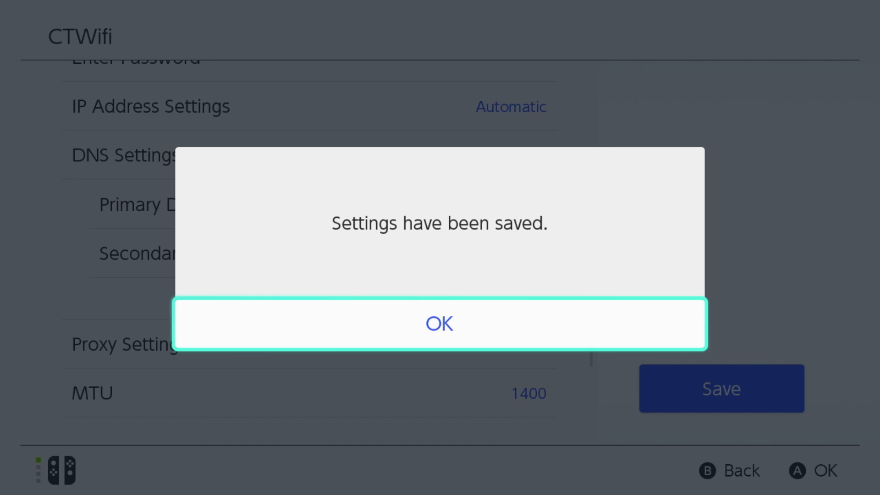
pyautogui.click(440, 324)
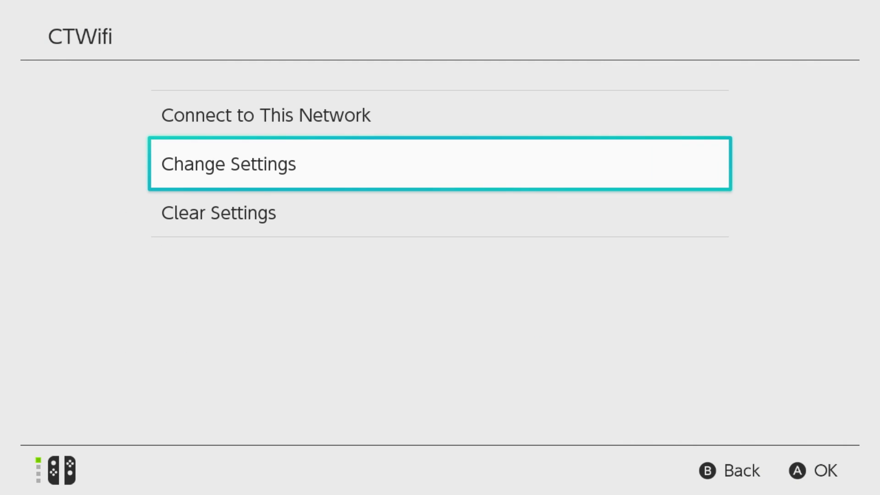
pyautogui.click(265, 115)
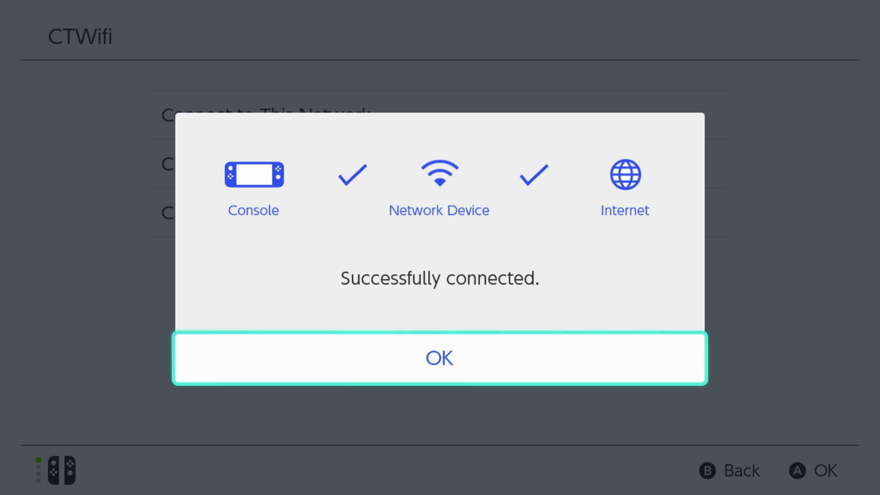
pyautogui.click(440, 358)
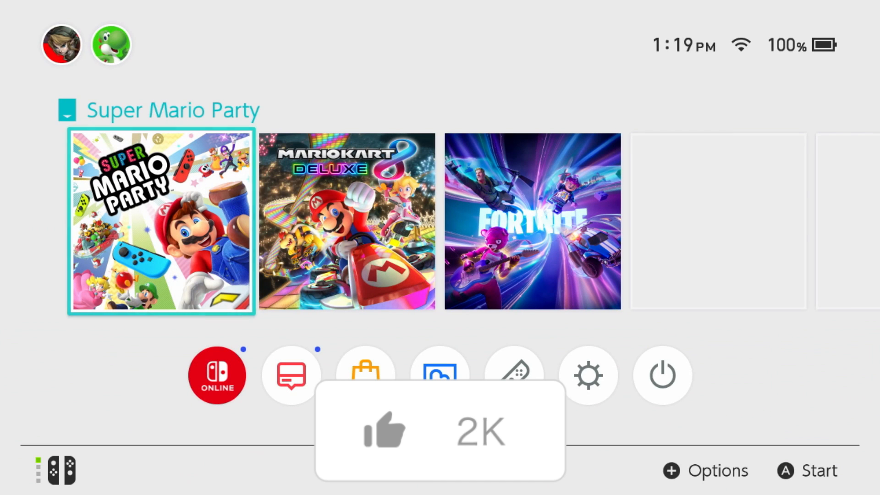